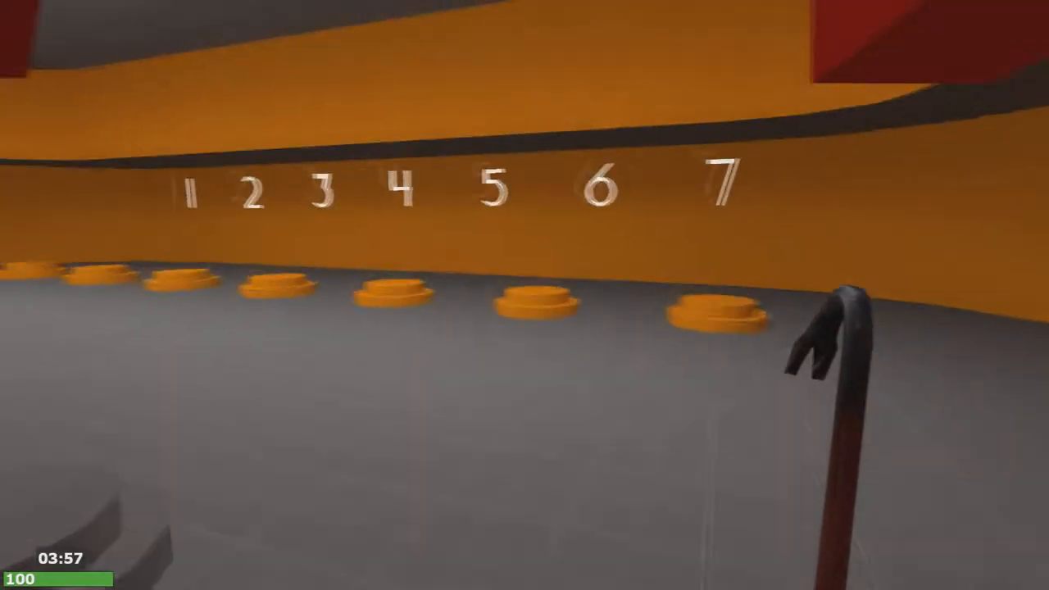
pyautogui.moveTo(524, 295)
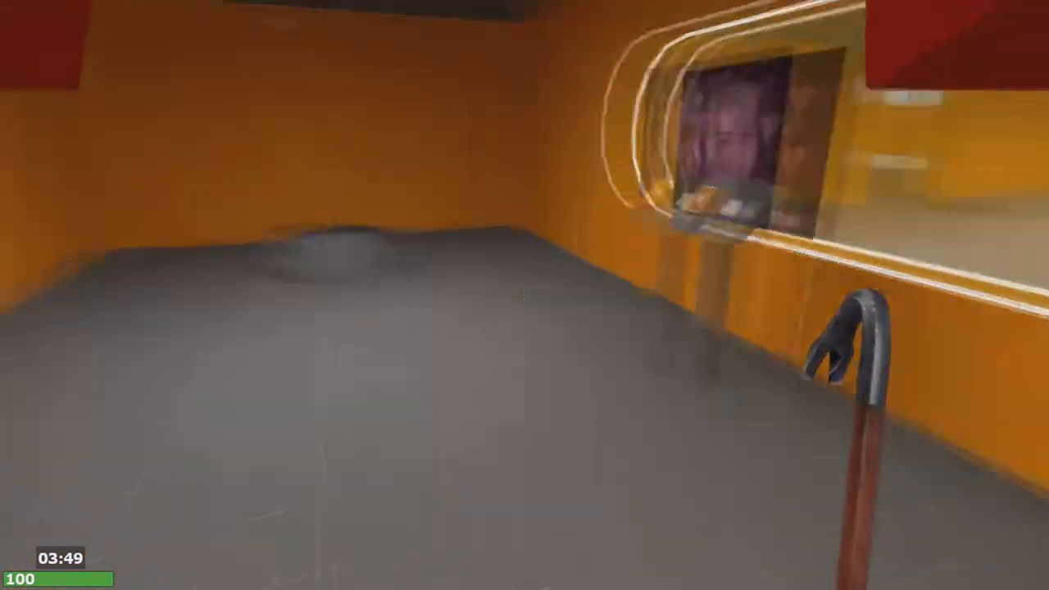
pyautogui.moveTo(525, 295)
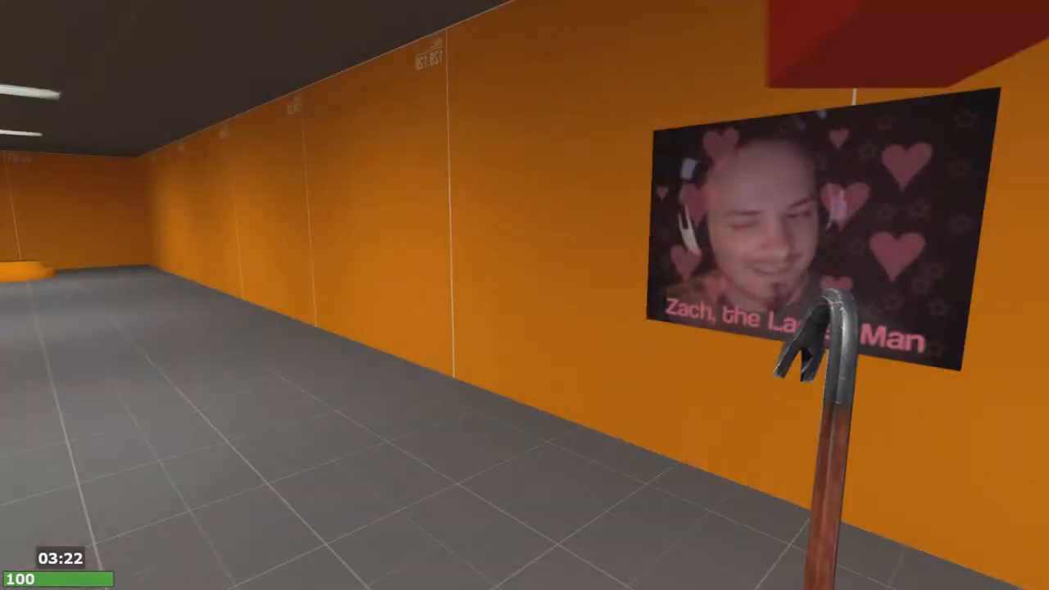
pyautogui.moveTo(328, 295)
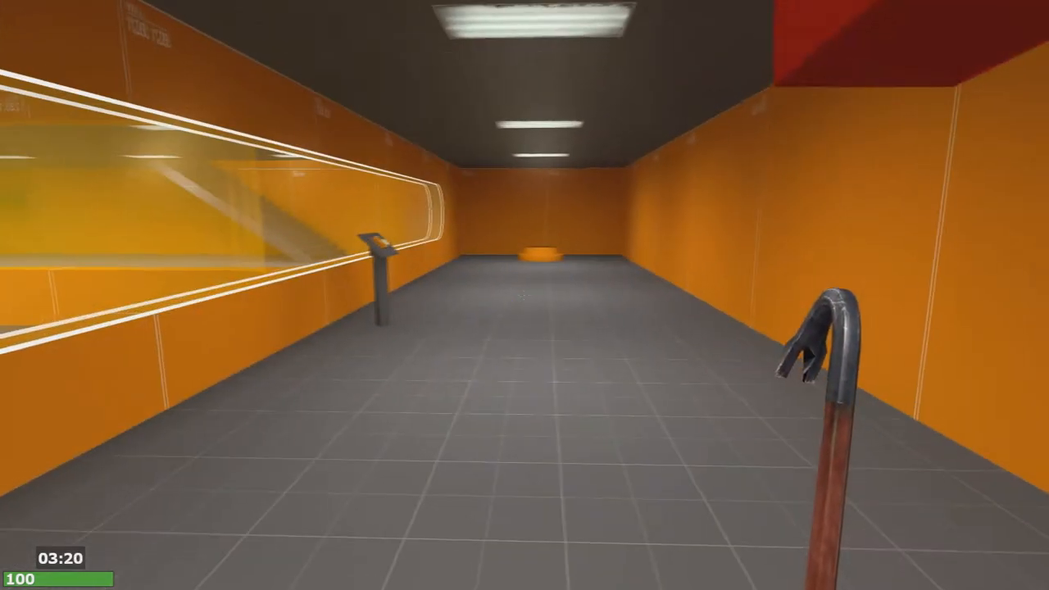